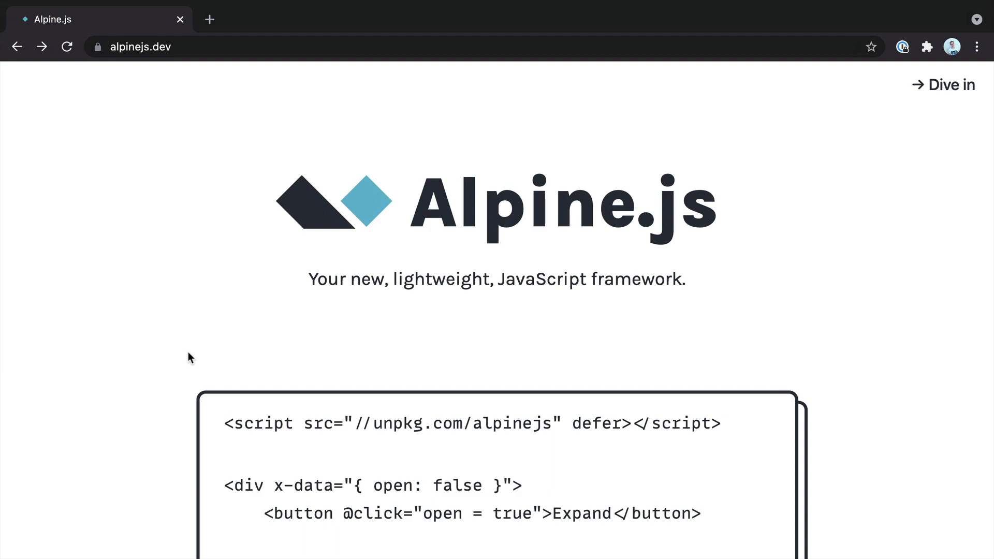
mouse_move(338, 248)
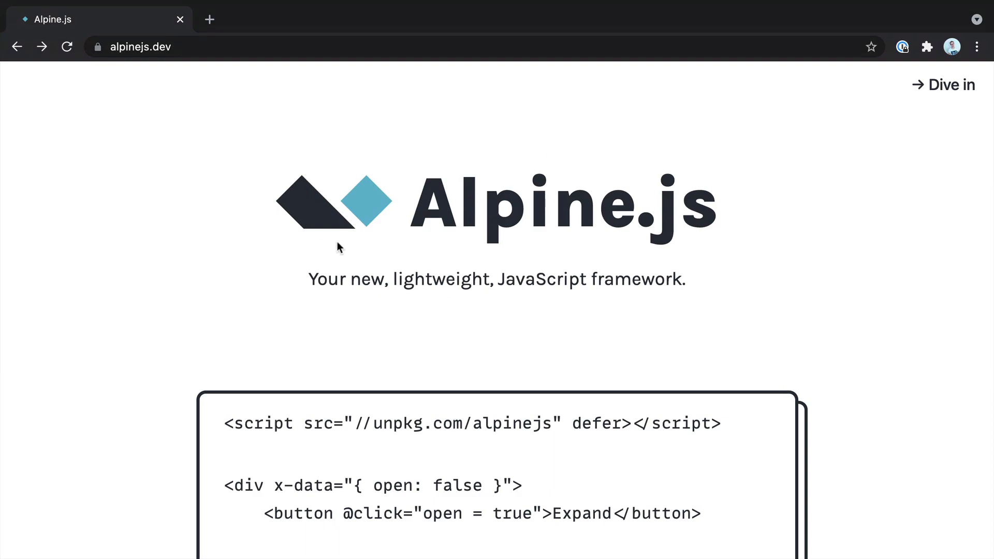
Open the Alpine.js docs Installation page and scroll through its CDN script-tag setup.
scroll(down, 3)
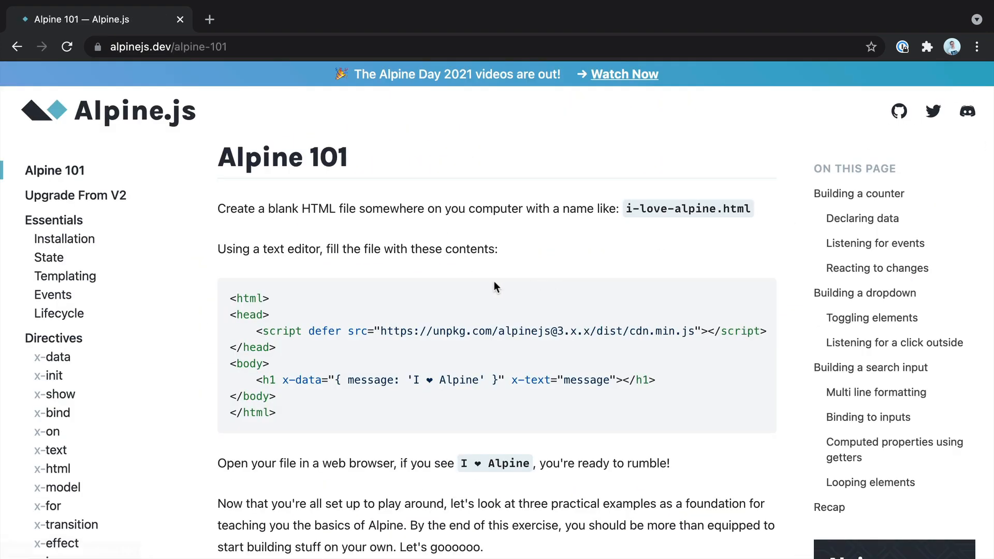
click(64, 239)
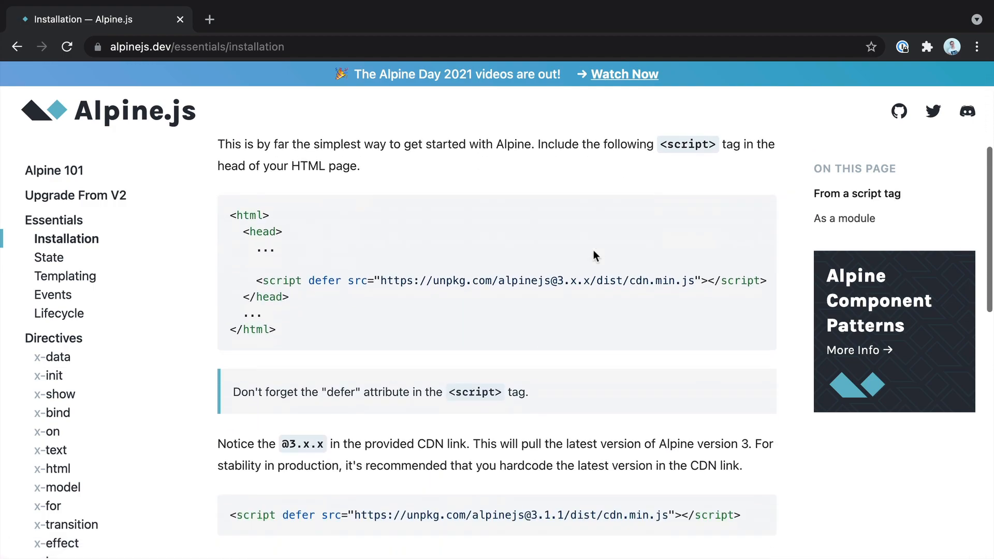
scroll(down, 3)
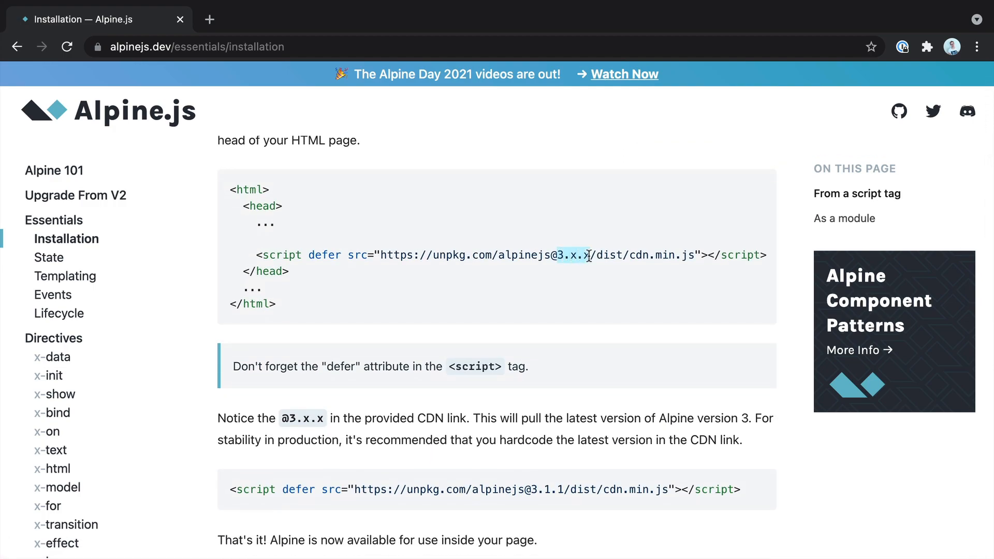
mouse_move(603, 285)
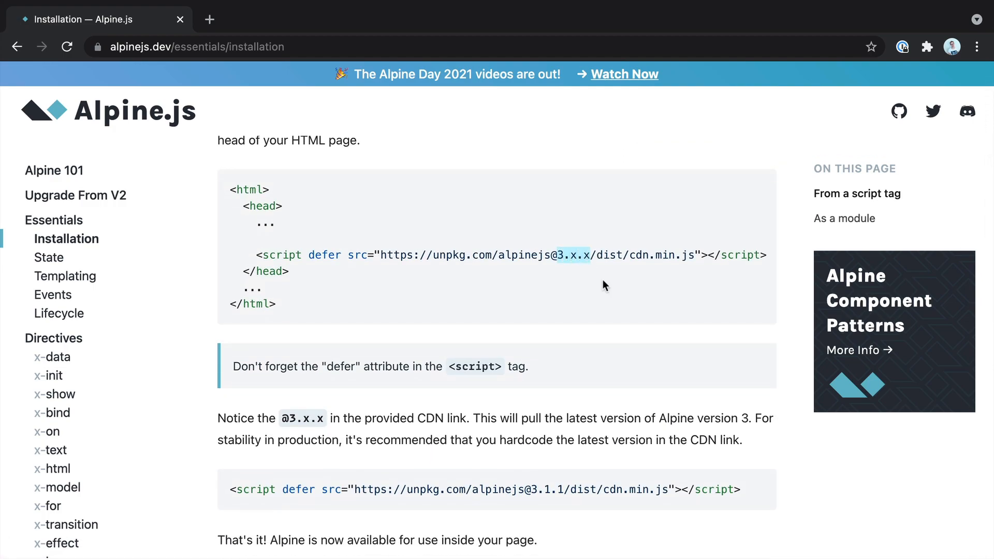
mouse_move(594, 282)
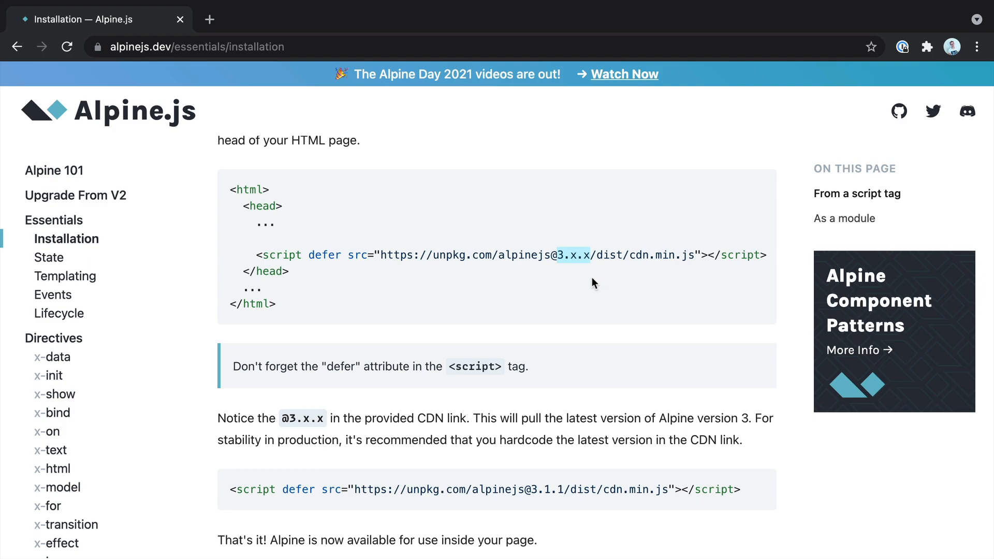
scroll(down, 3)
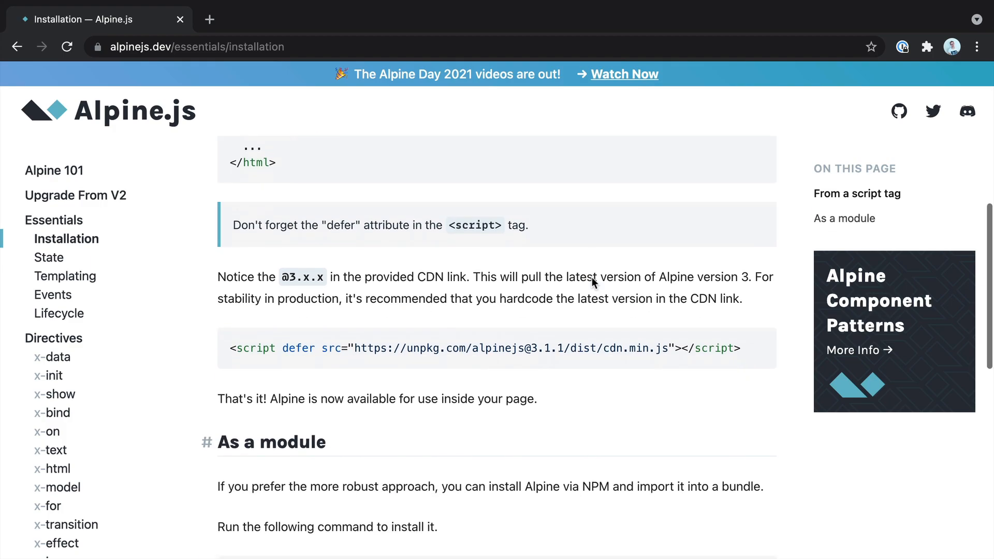
mouse_move(657, 343)
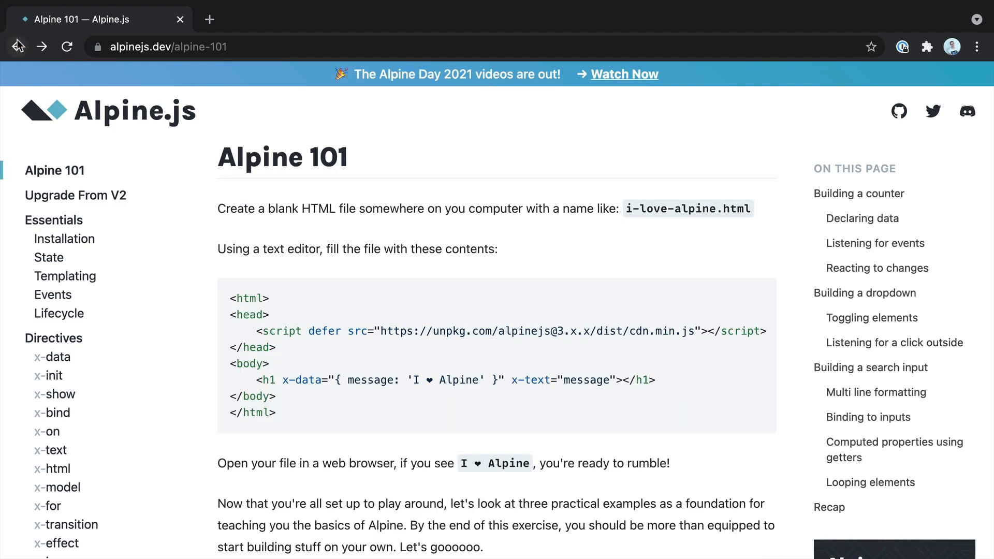
Fill index.html with the Emmet ! boilerplate plus a deferred unpkg Alpine.js script tag.
click(17, 46)
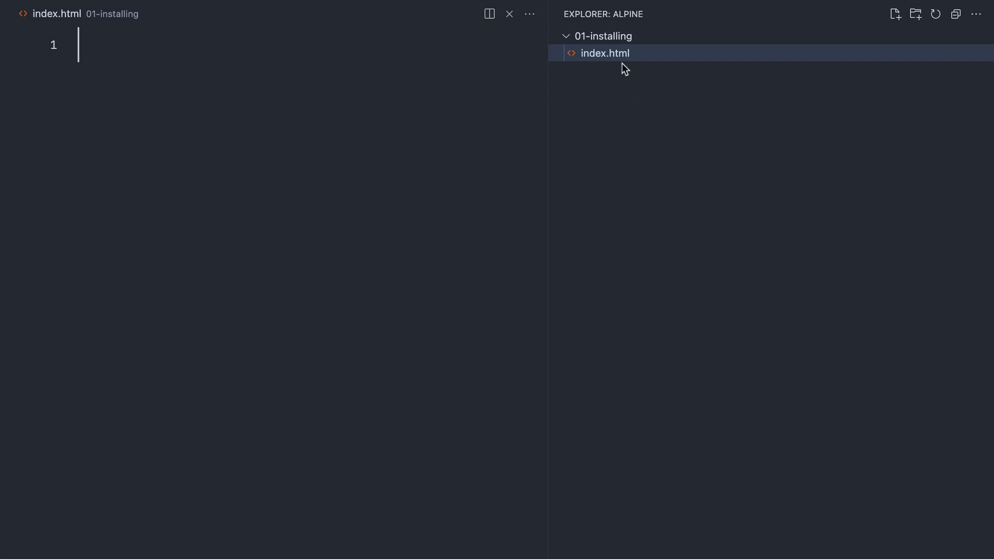
text(!DOCTYPE html>)
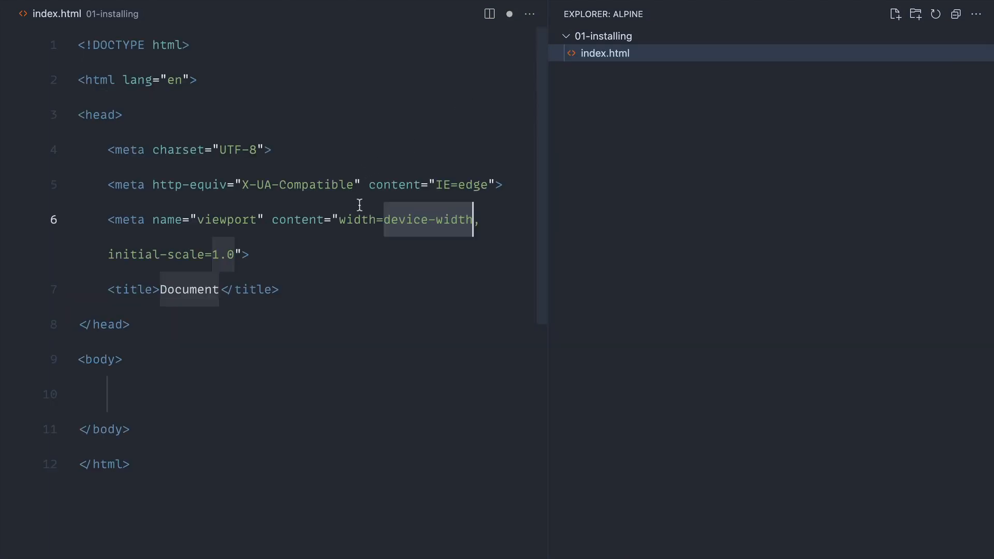
text(<script src="//unpkg.com/alpinejs" defer></script>)
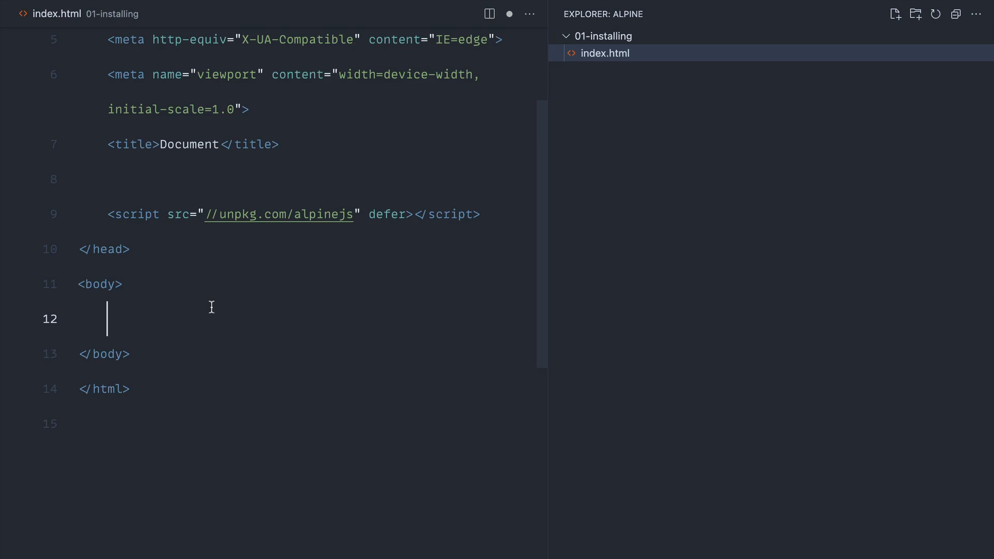
Add a div to the body and start its x-data attribute, removing a stray equals sign.
text(<div>)
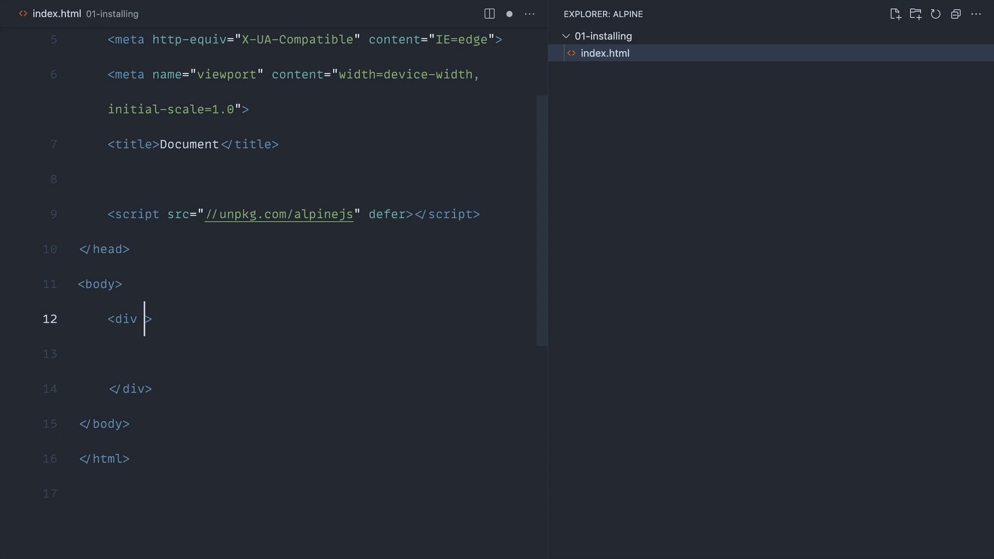
text(x-)
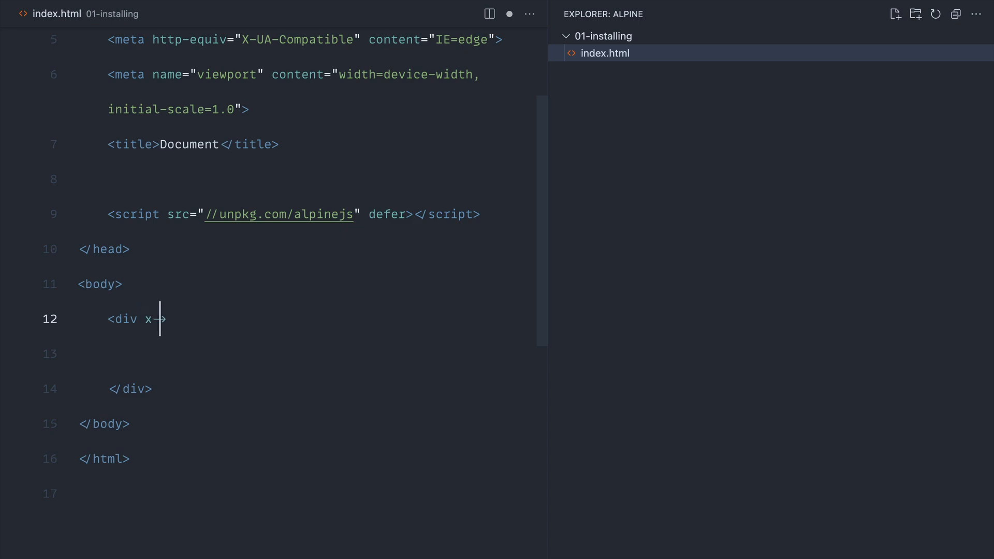
text(-data)
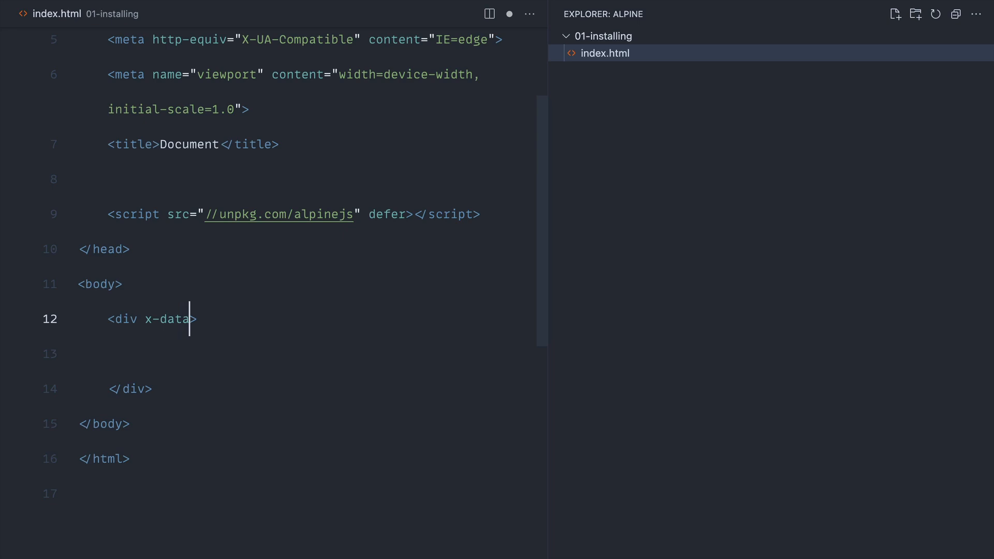
text(=)
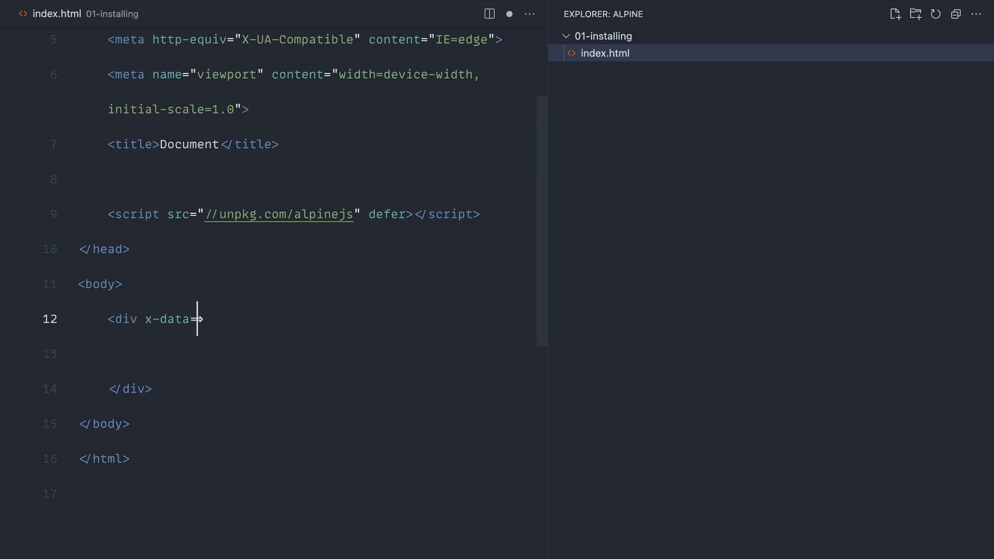
key(Backspace)
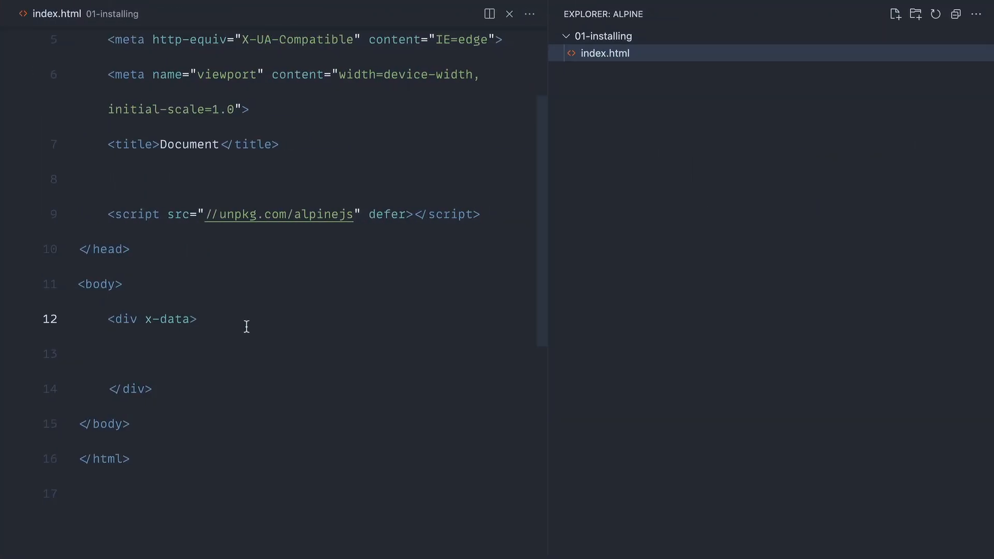
Set the div's x-data to { hello: 'world' } and place the caret inside the div.
click(173, 319)
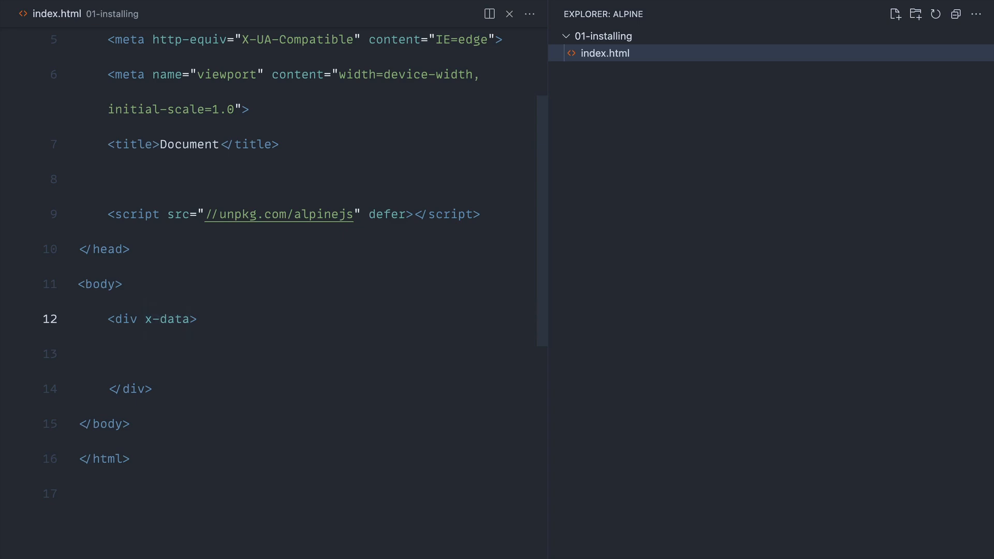
text(=")
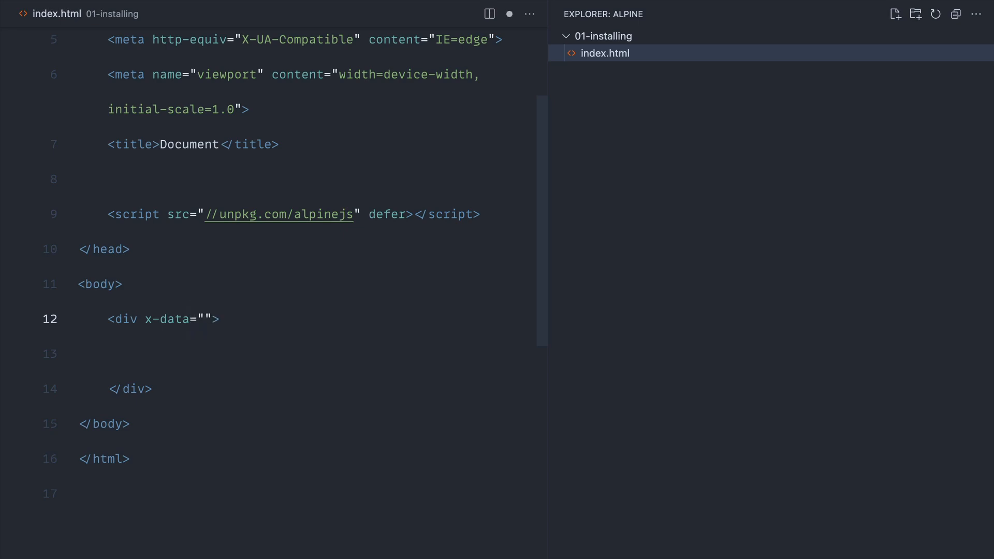
text({})
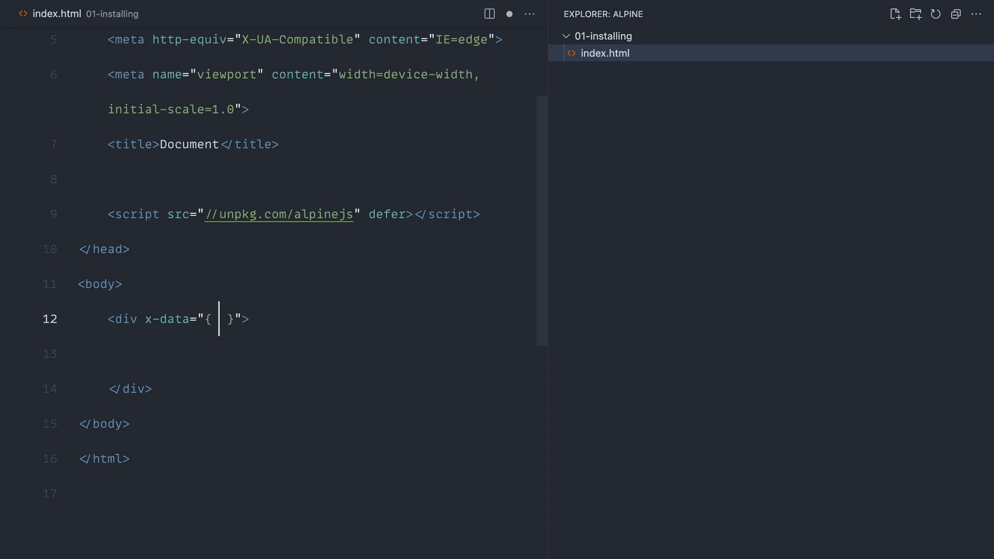
text(hello)
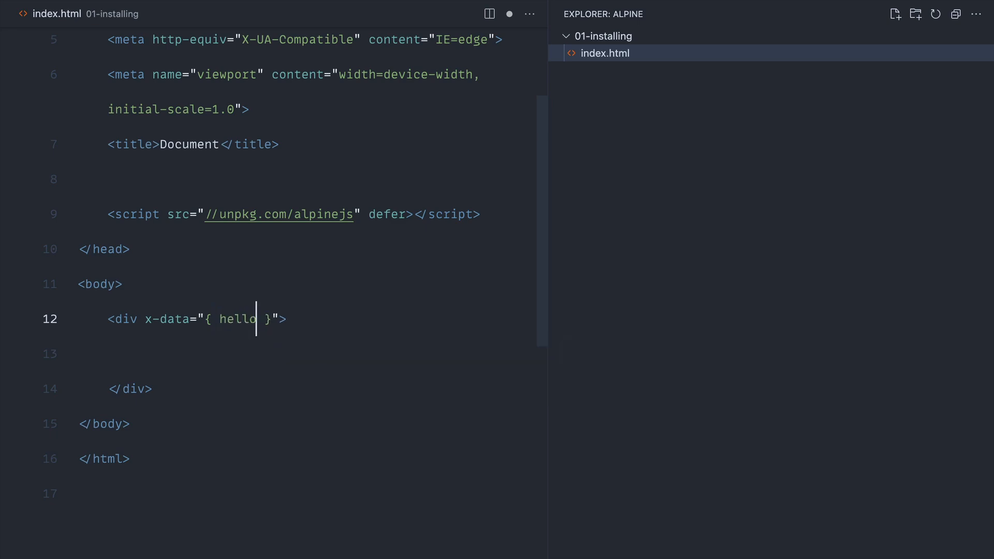
text(: 'world')
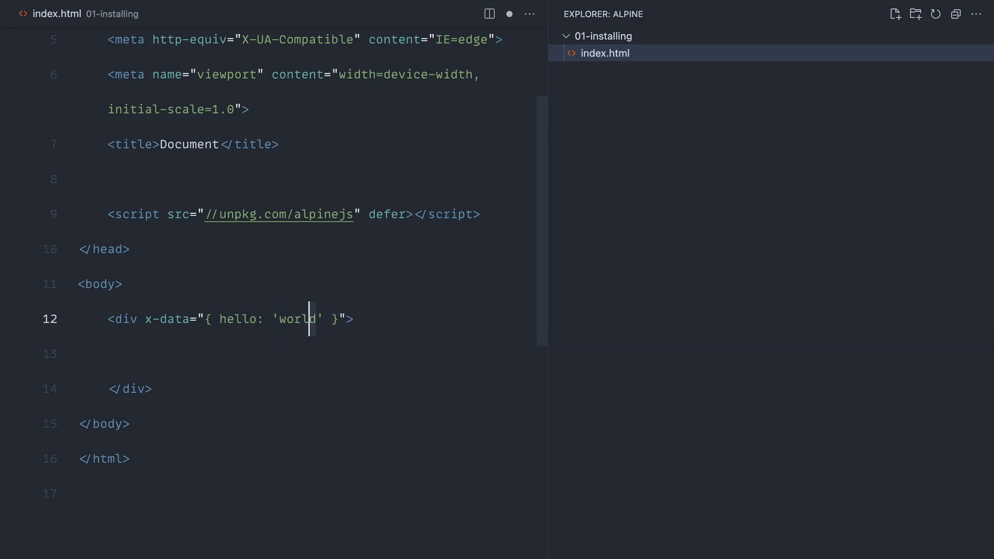
click(76, 354)
text({{  )
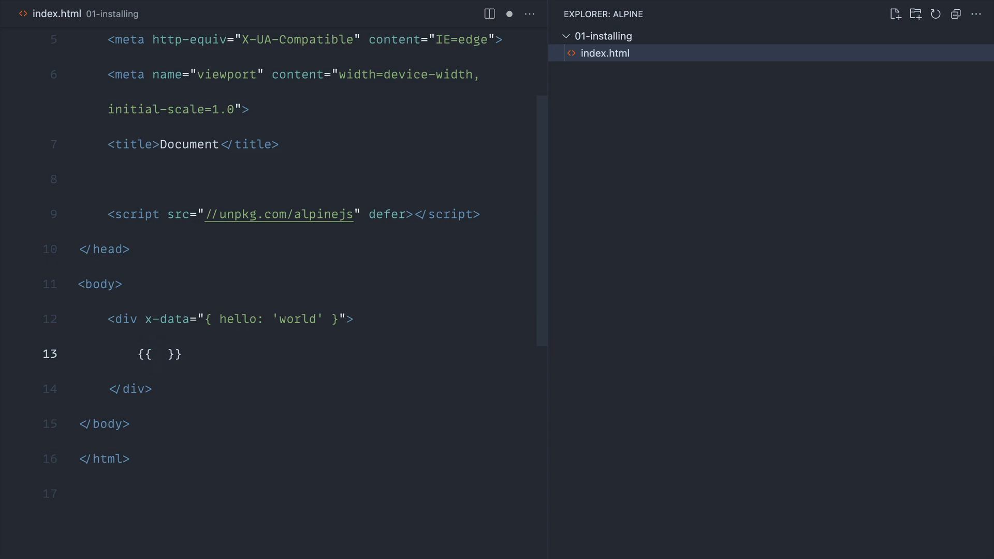
Replace the double-brace placeholder with a span carrying x-text="hello".
text(hello)
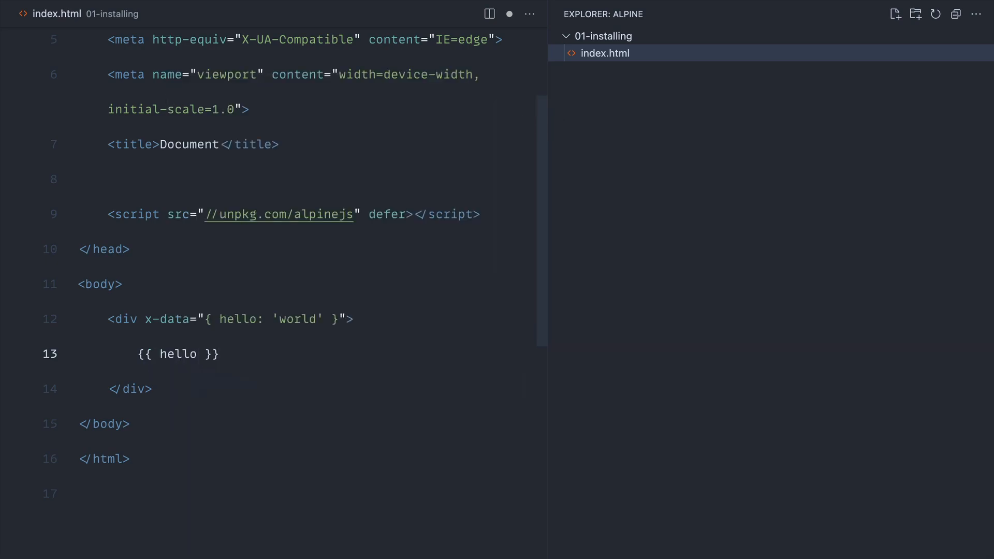
text(sp)
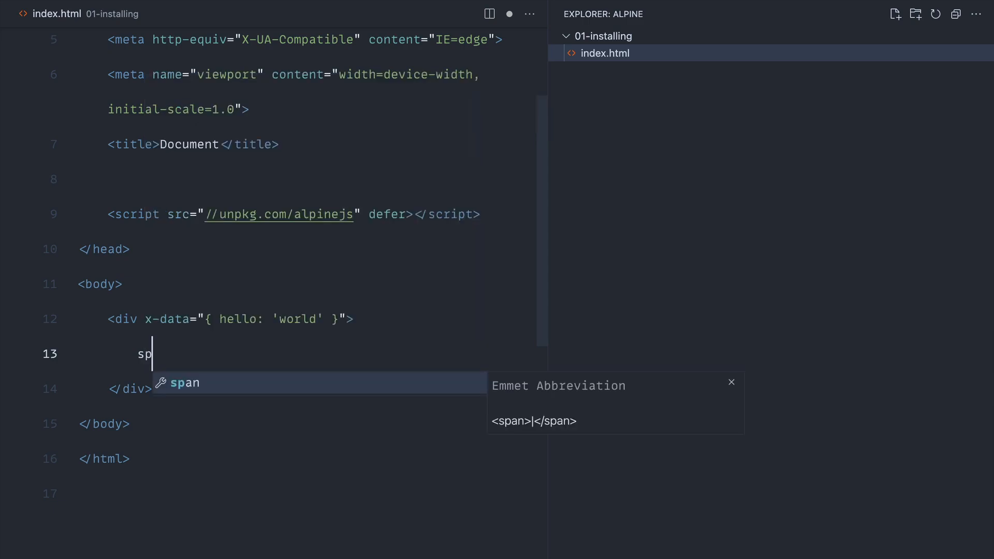
text(an></span>)
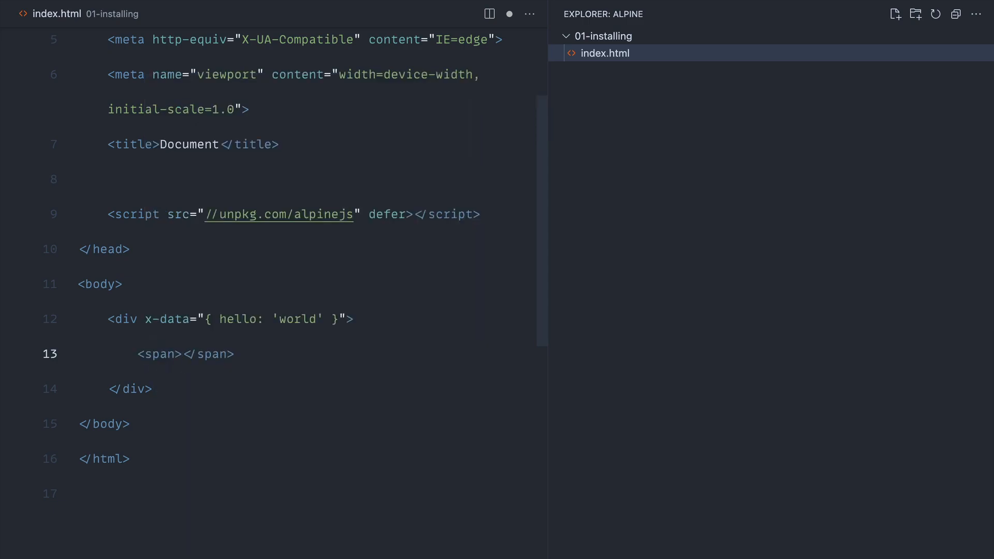
text(x)
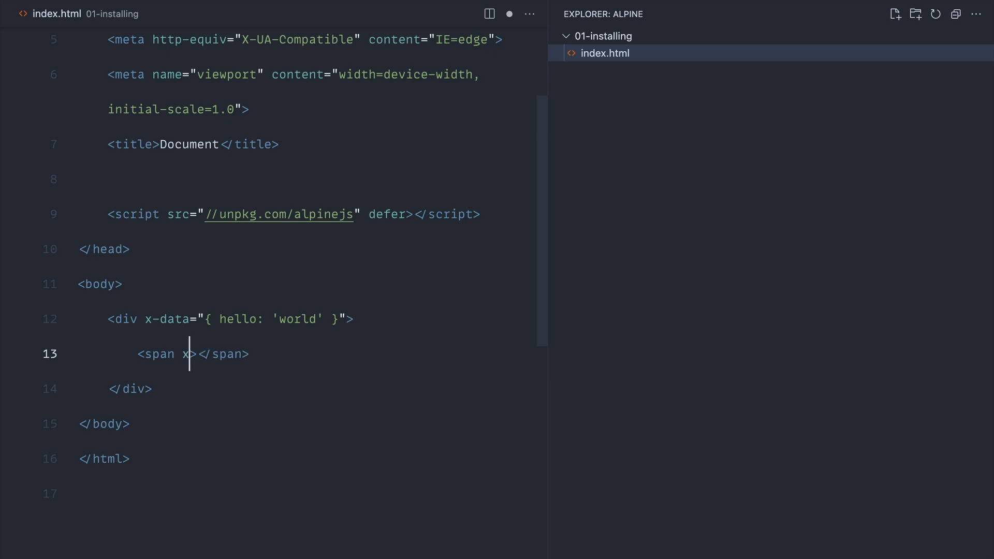
text(-te)
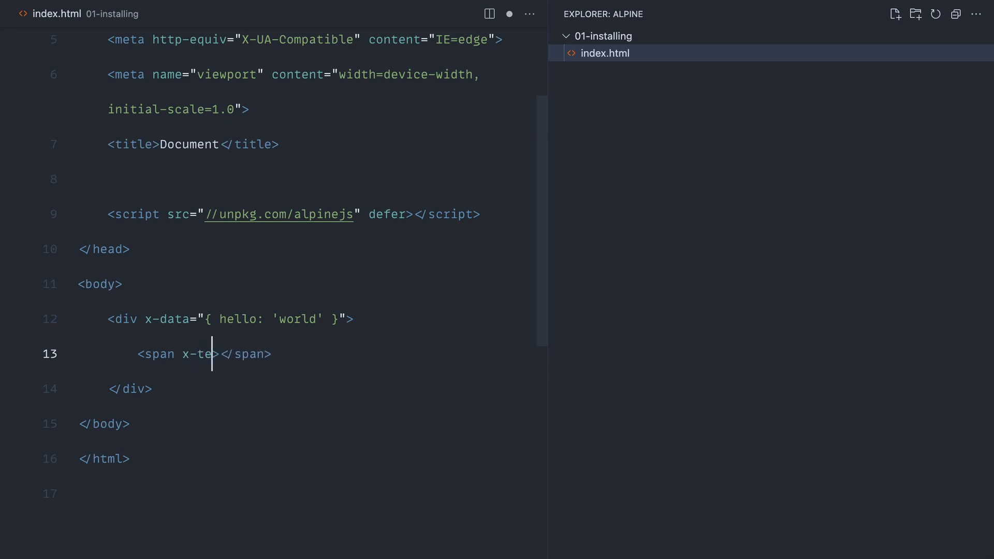
text(xt="h)
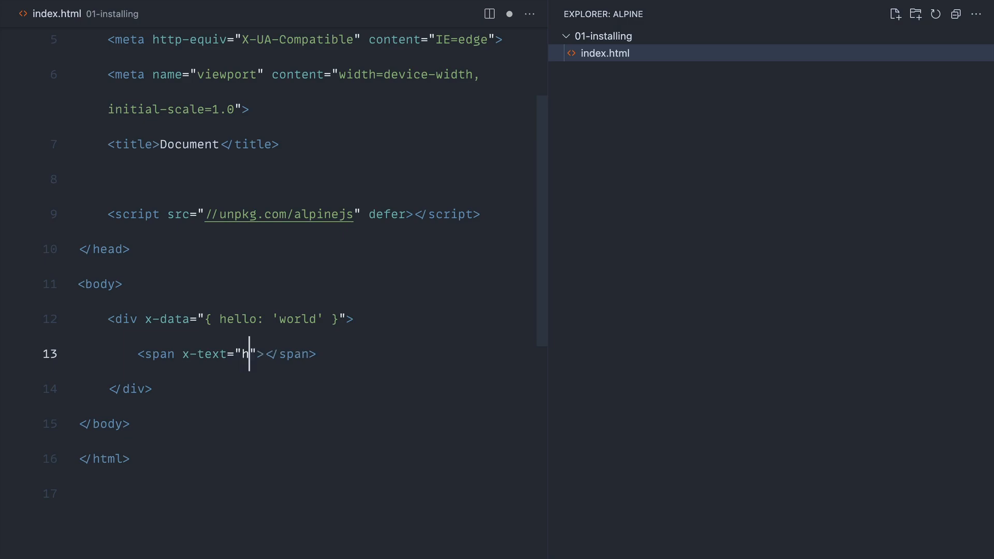
text(ello)
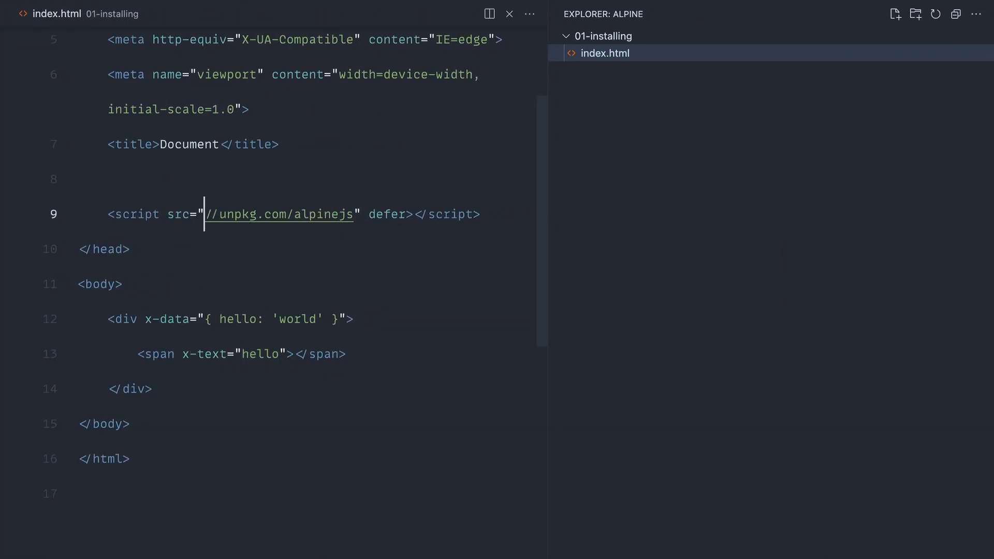
Switch the script src to https and confirm Chrome renders 'world' from index.html.
text(http)
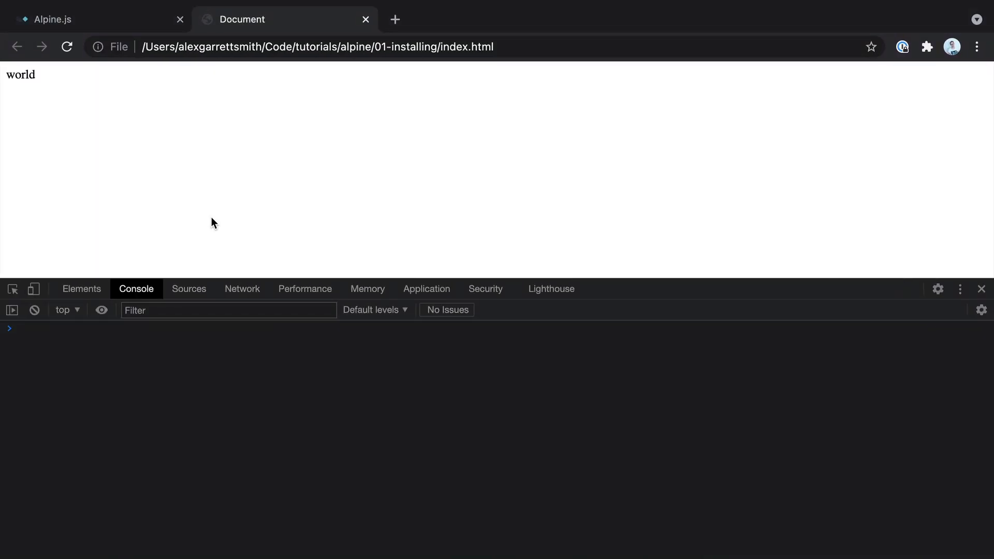
double_click(19, 74)
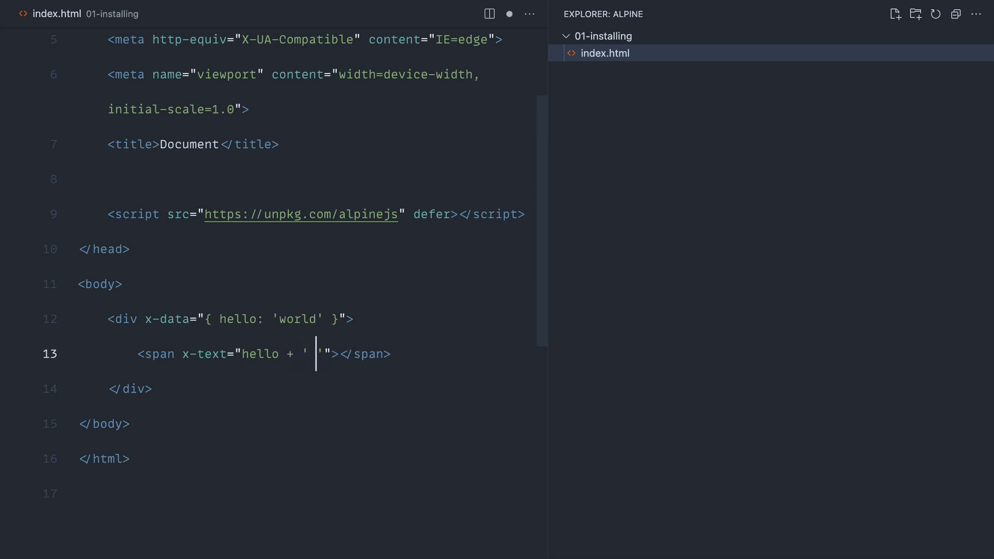
Try 'something' and 2 + 2 as x-text expressions, then delete the span line.
text(something else)
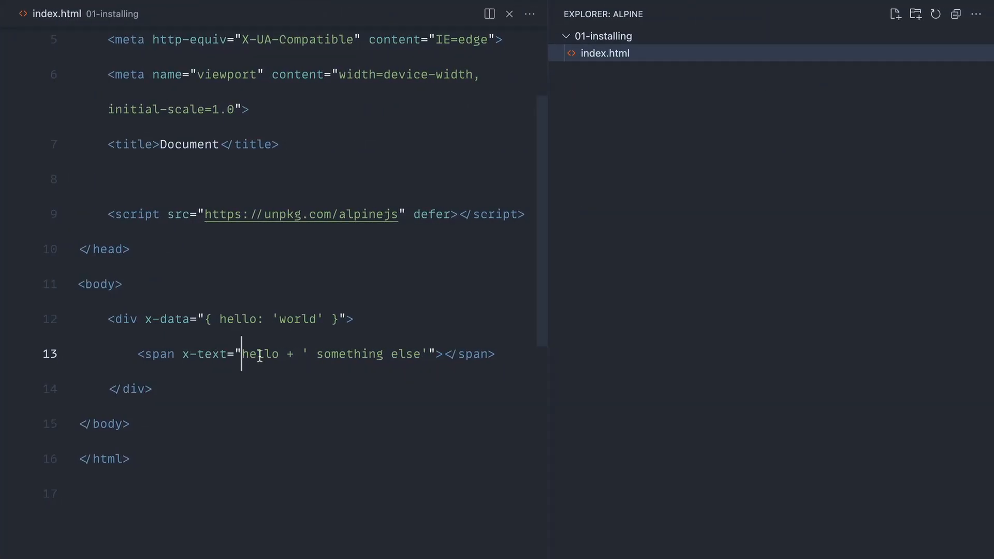
text(2 + 2)
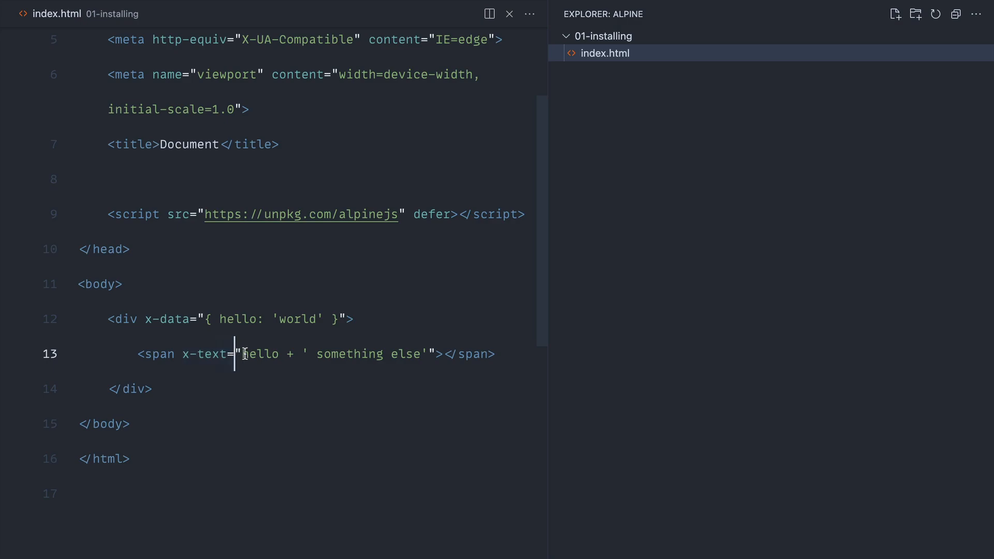
click(325, 318)
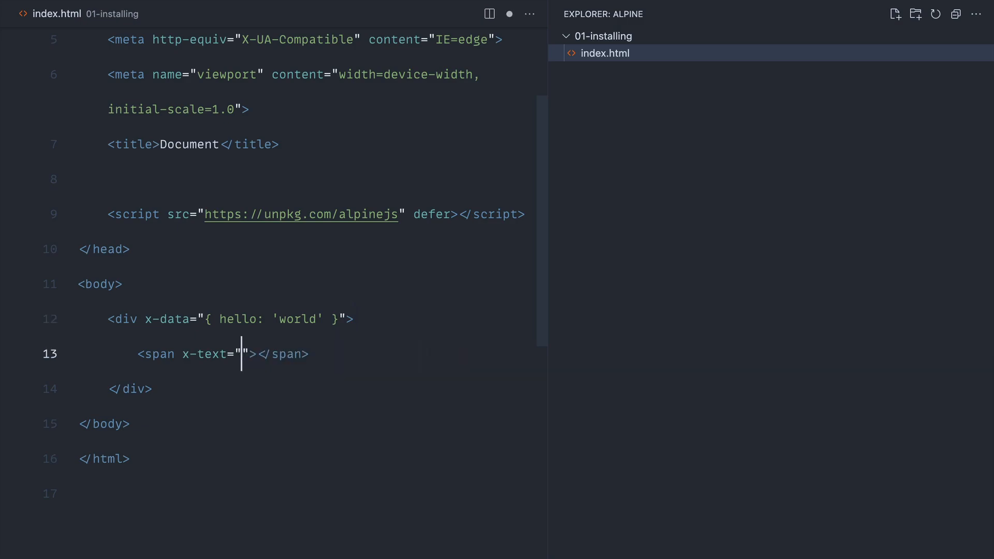
click(203, 319)
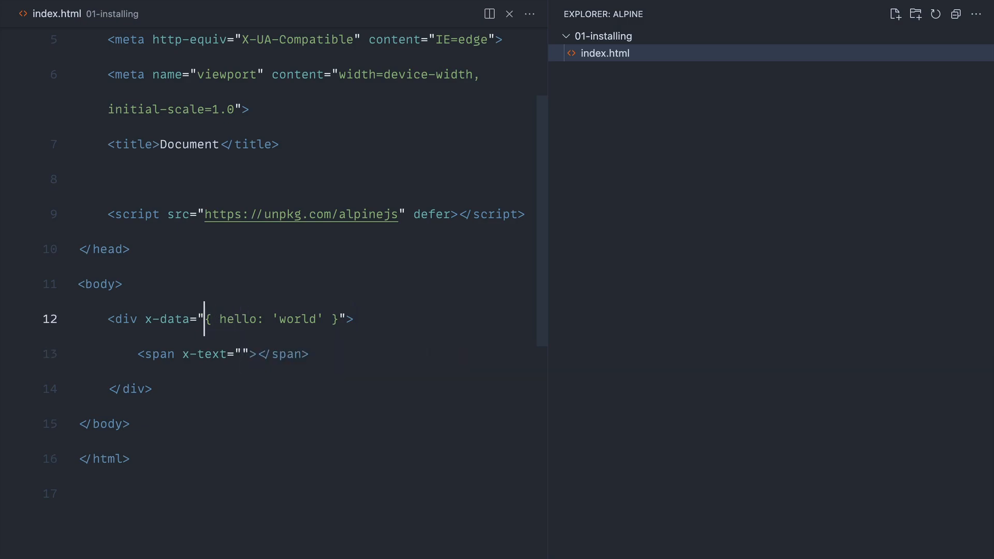
click(308, 353)
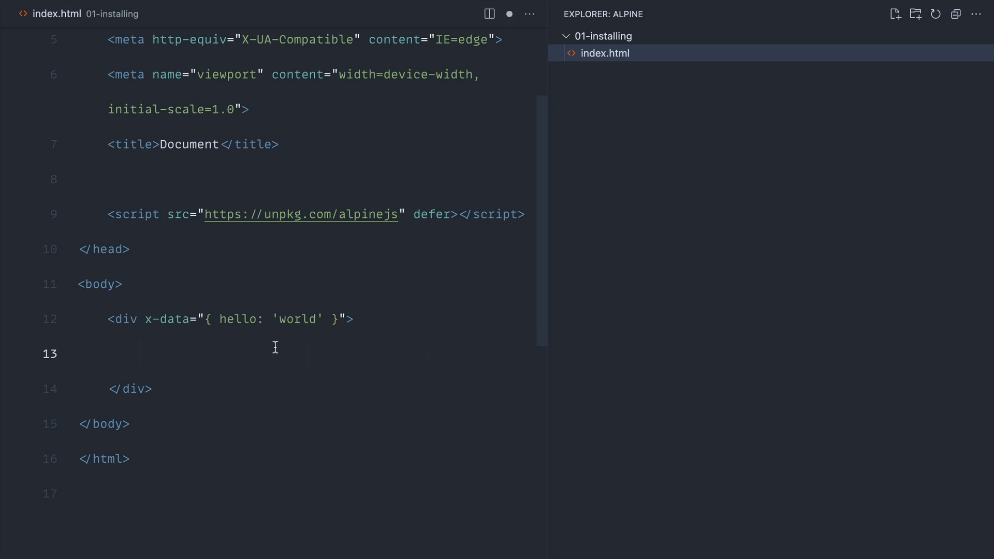
Break the div's x-data object onto multiple lines.
click(323, 319)
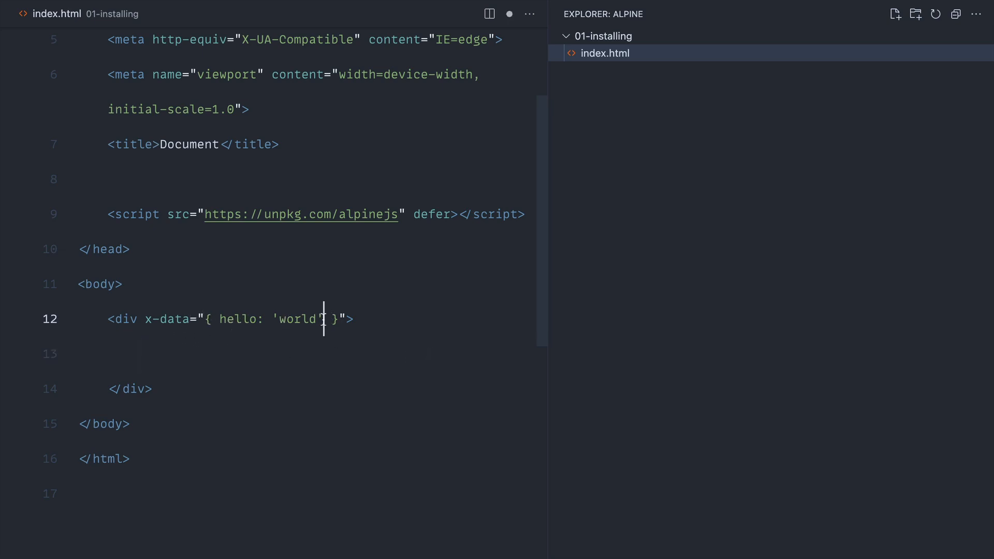
text(,)
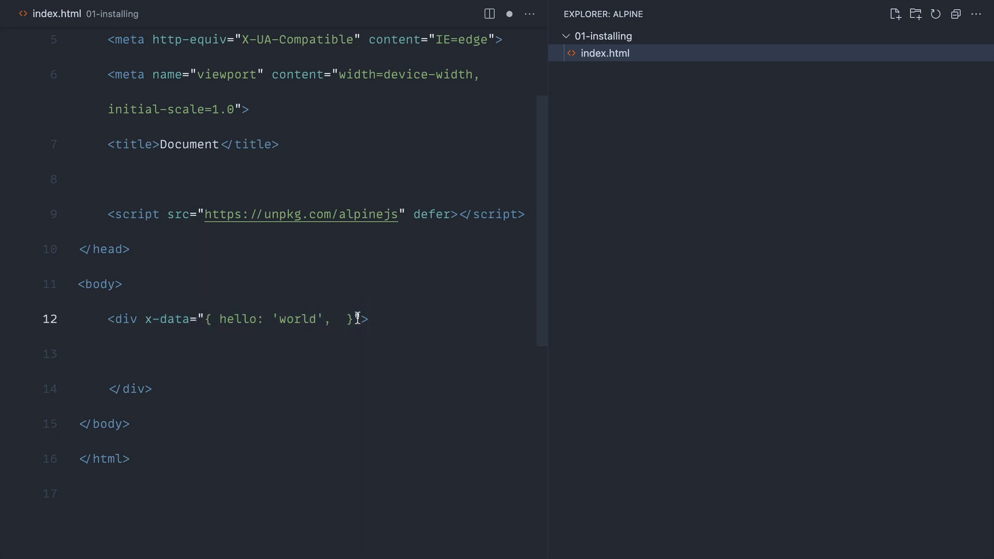
key(Enter)
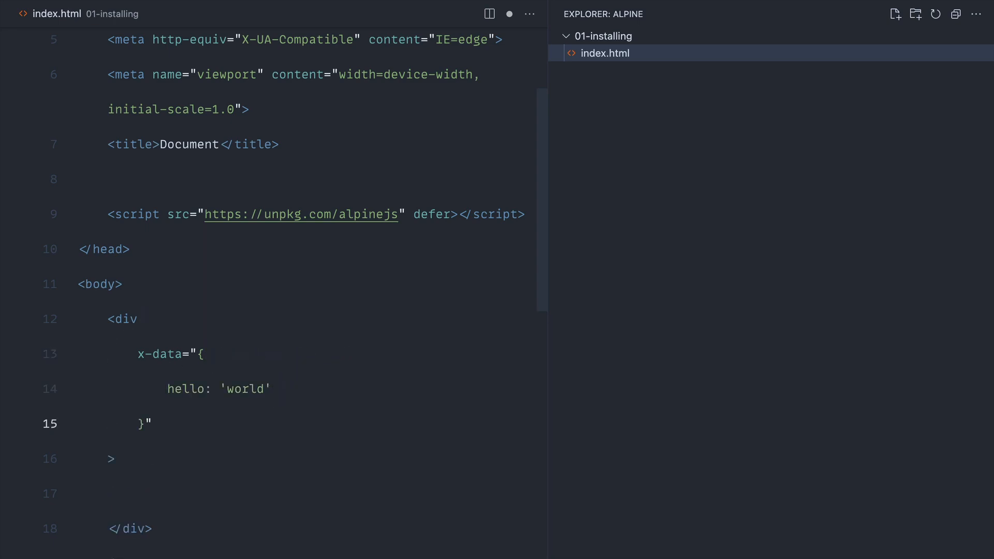
Add an empty someFunction () { // } method after hello: 'world'.
click(310, 388)
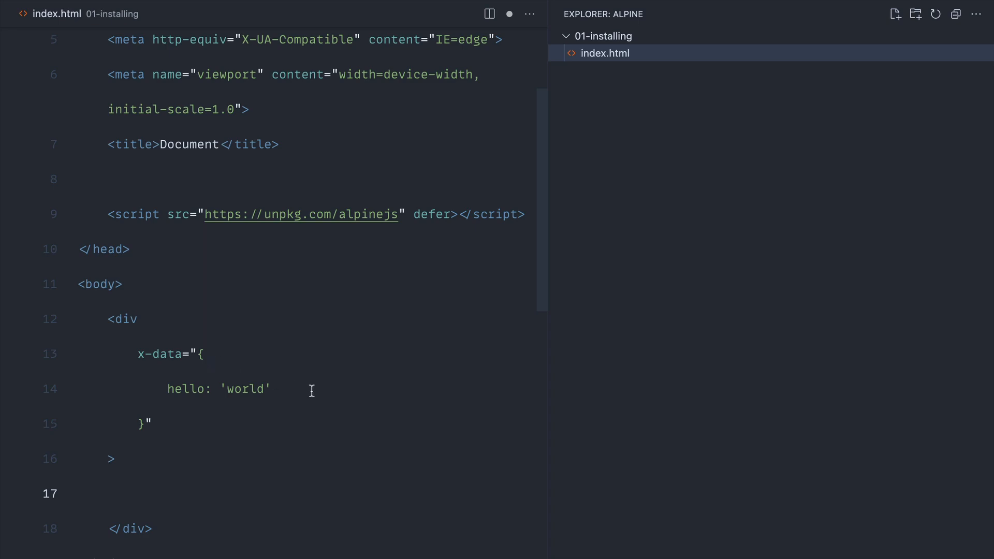
text(,)
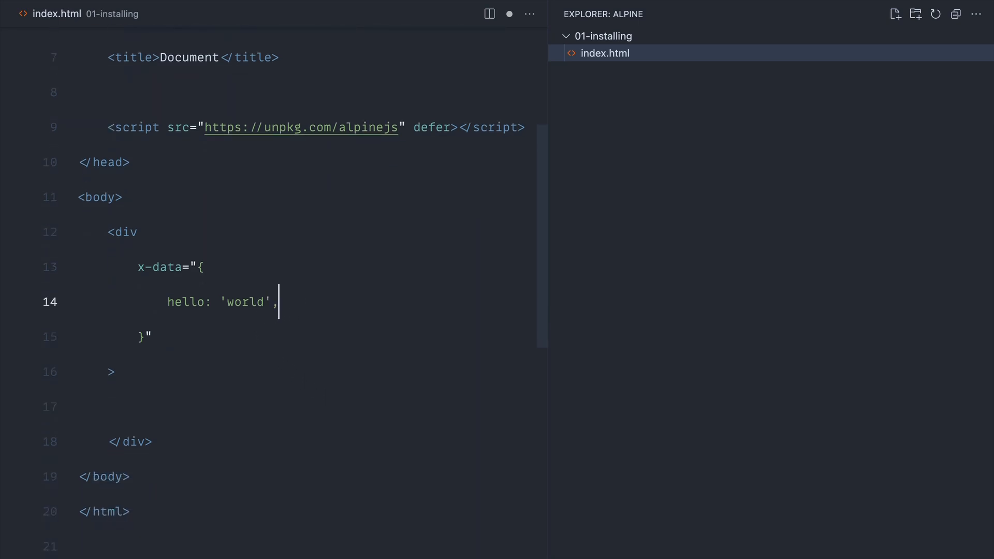
key(Enter)
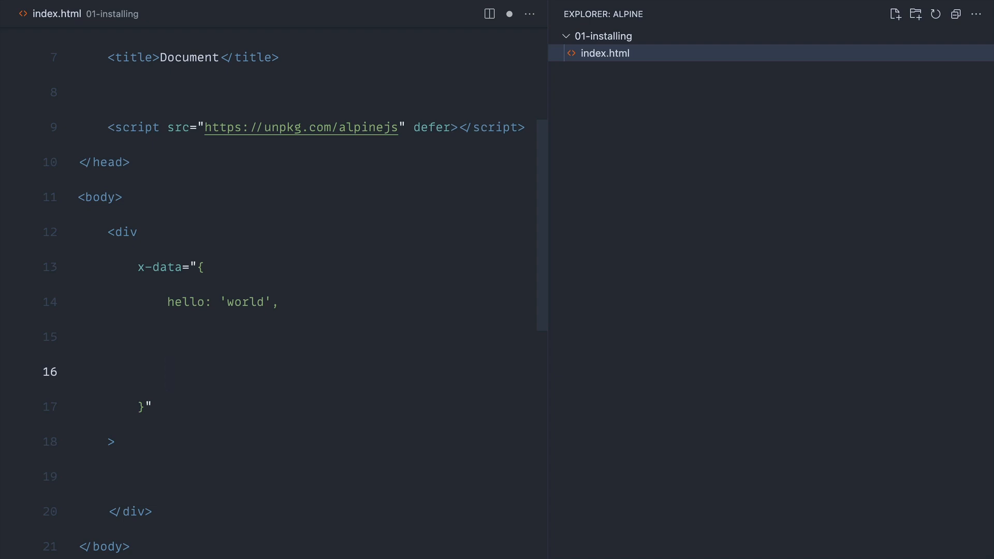
text(some)
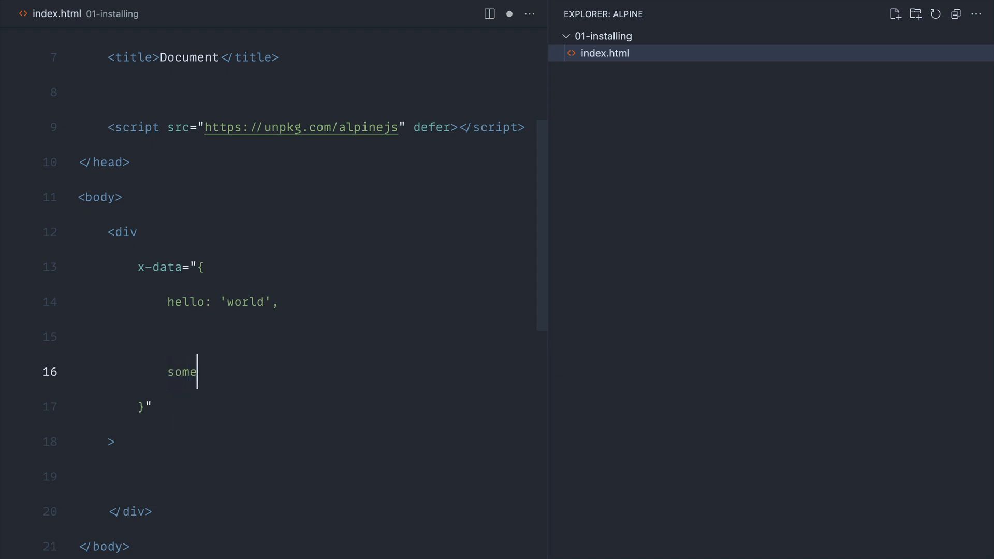
text(Function () {)
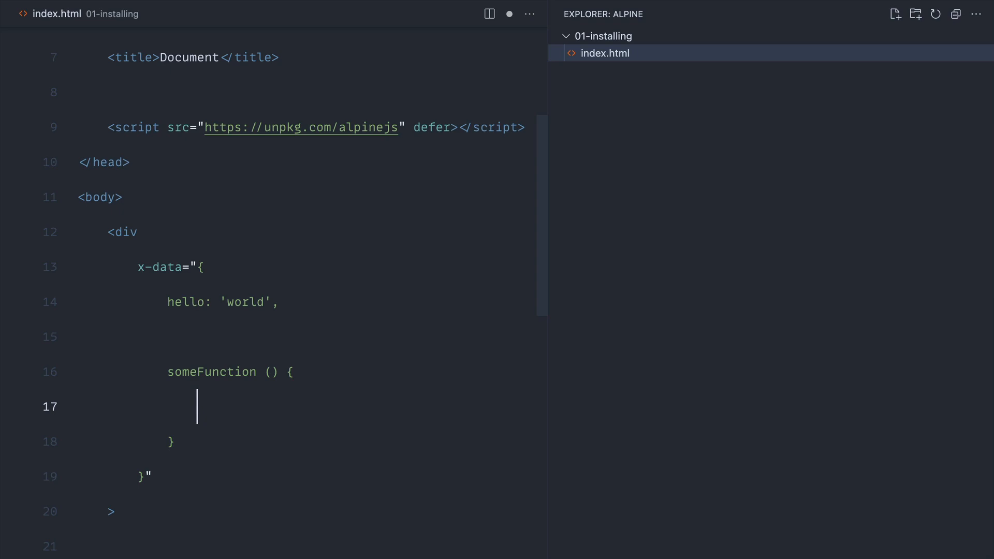
text(//)
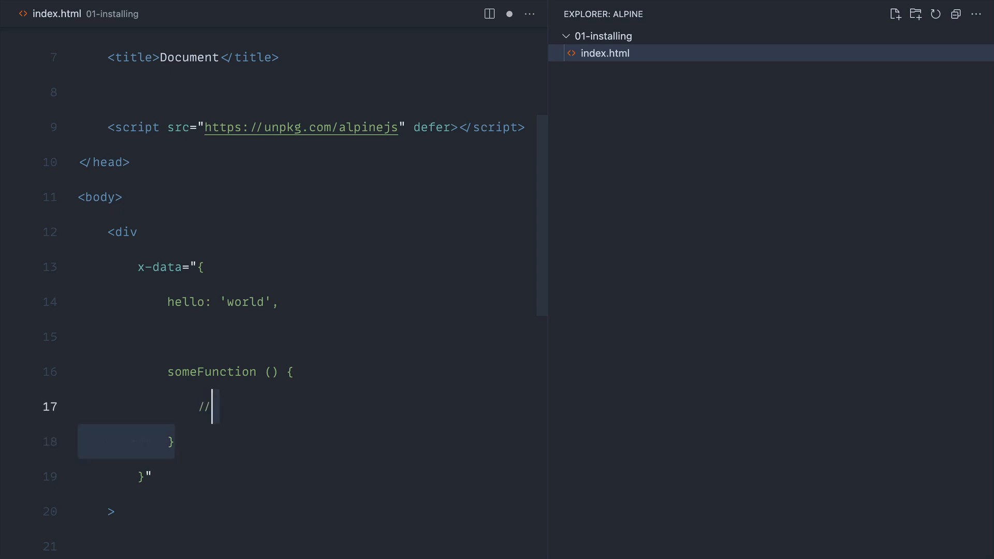